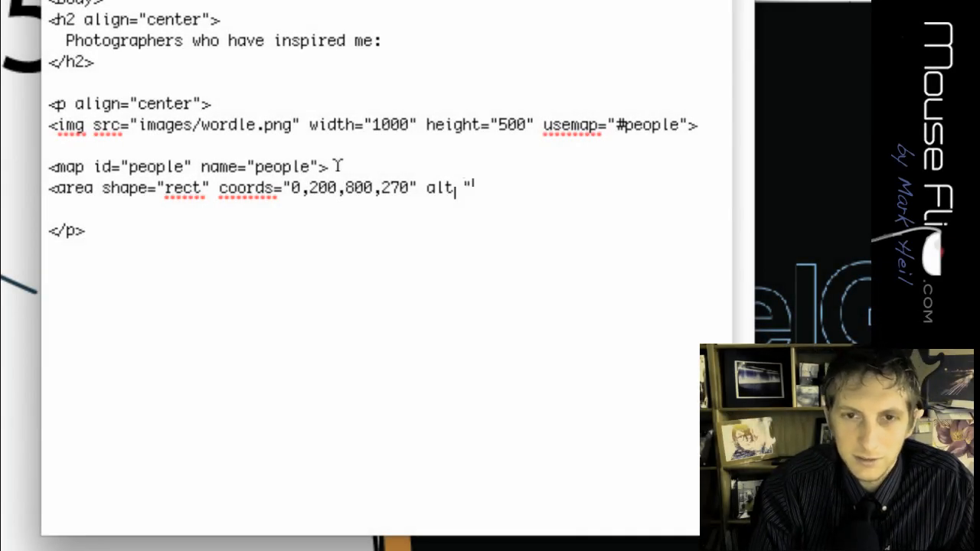
# Give the rectangular area tag the alt text "wordlenames" and begin its href.
pyautogui.write(':')
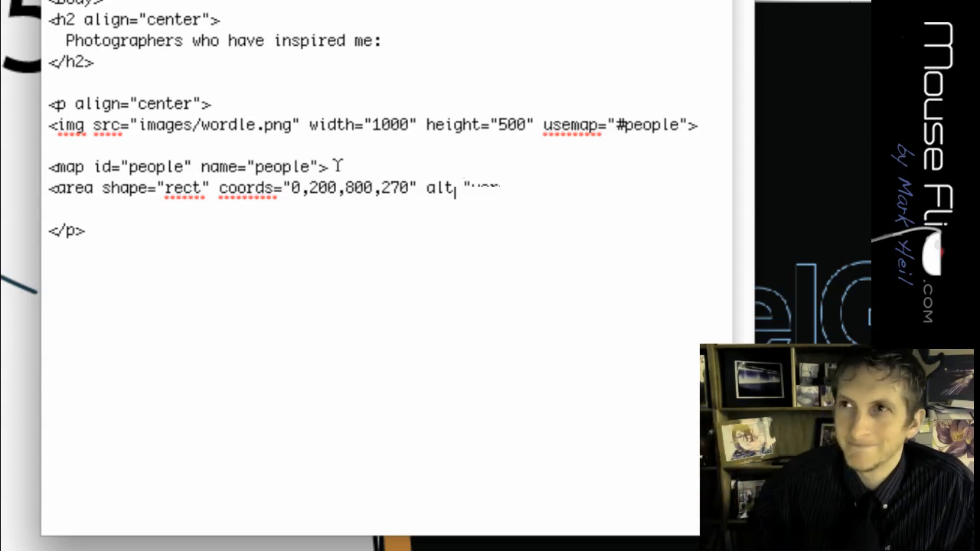
pyautogui.write('wordlenames" href="index.')
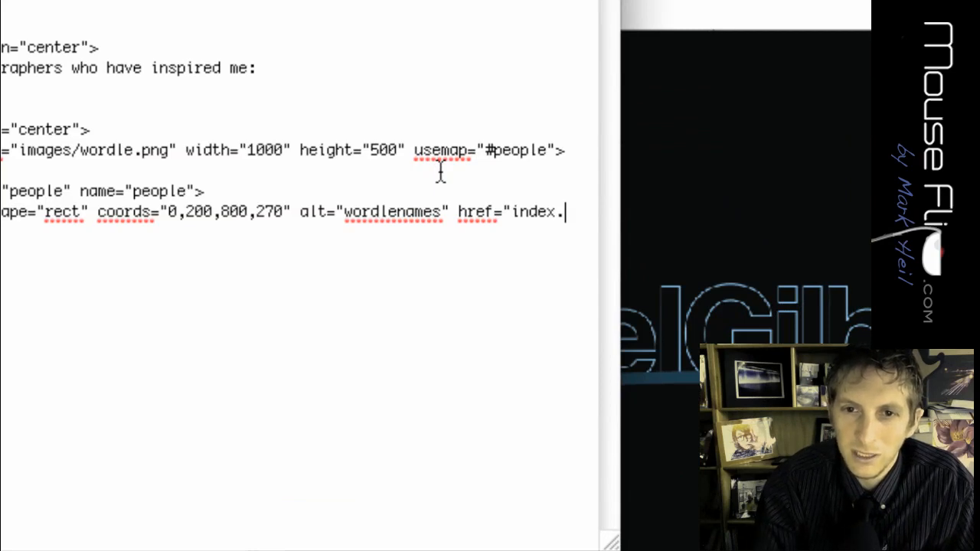
pyautogui.moveTo(441, 171)
pyautogui.write('#gilbert">')
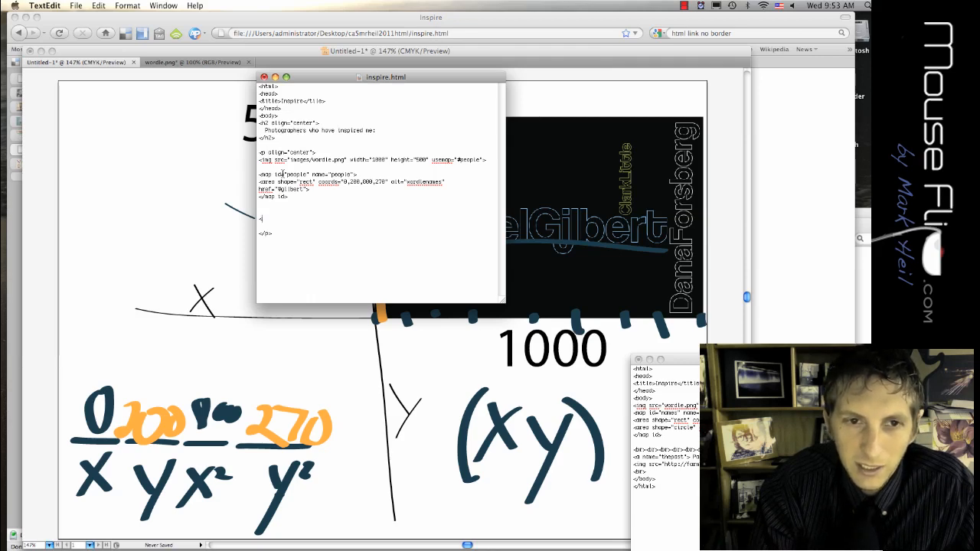
pyautogui.write('Michael')
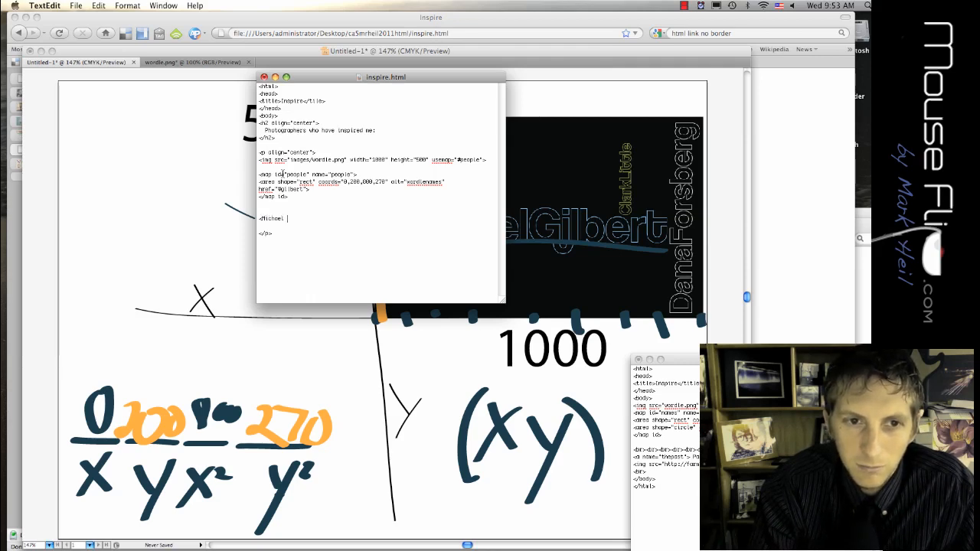
pyautogui.write('Gilbert')
pyautogui.write('<img src="')
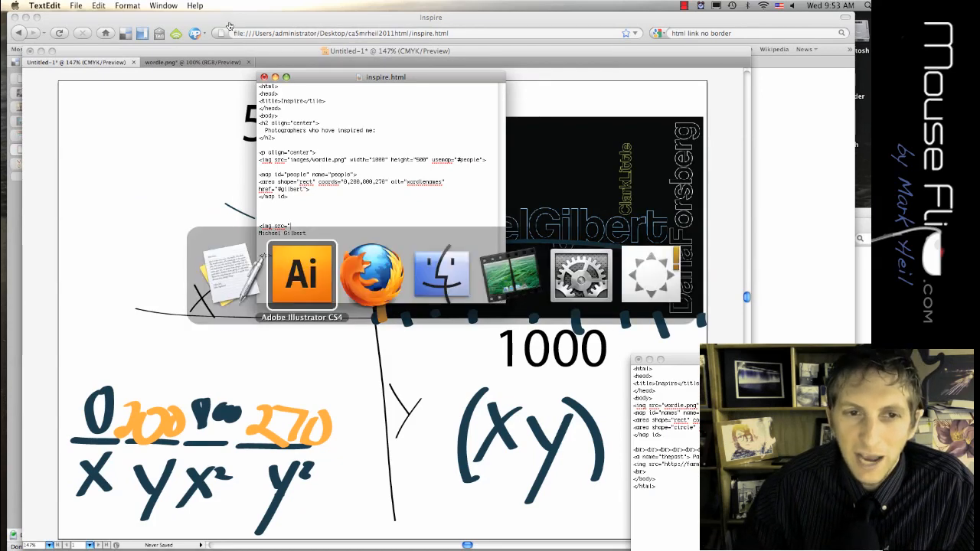
pyautogui.moveTo(371, 276)
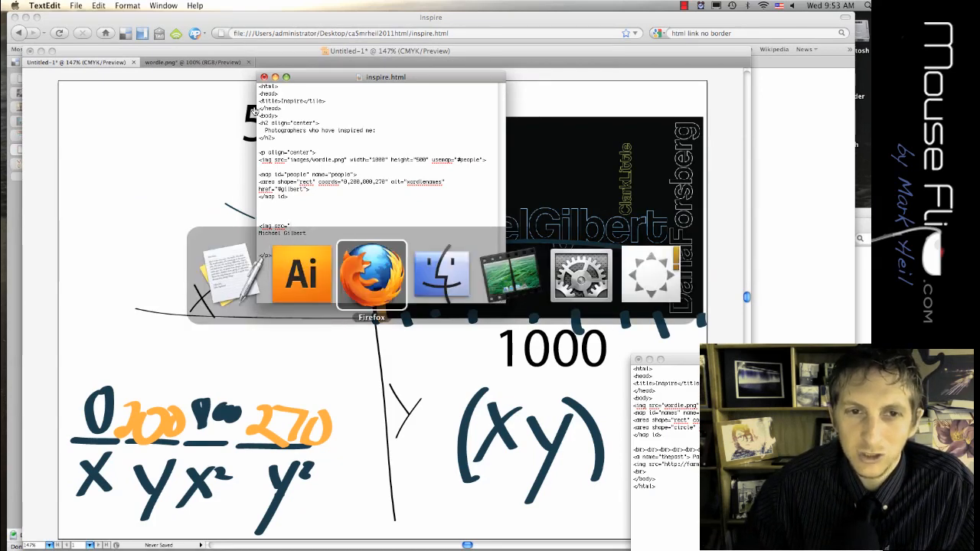
# Switch to Firefox and bring up the Finder images folder with wordle.png and oldcam.jpg.
pyautogui.click(371, 276)
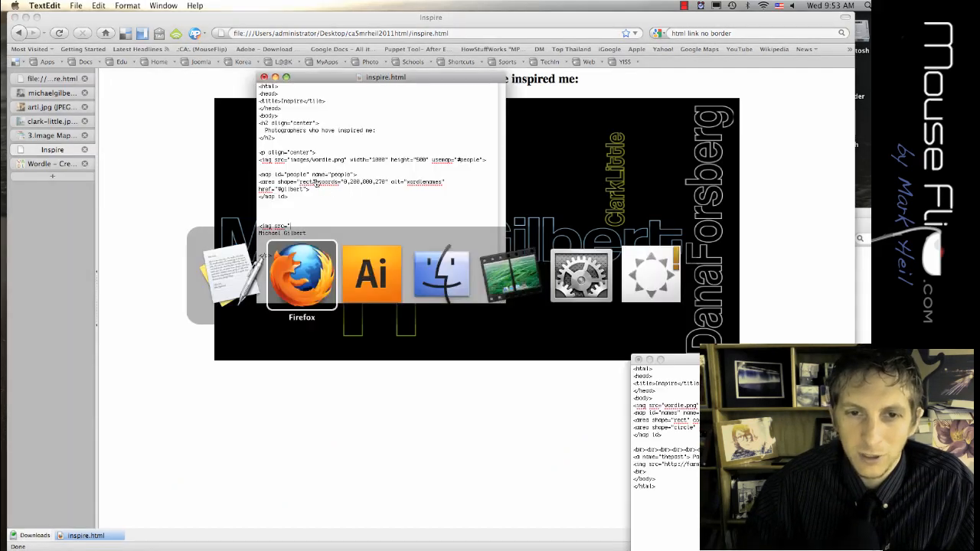
pyautogui.click(441, 275)
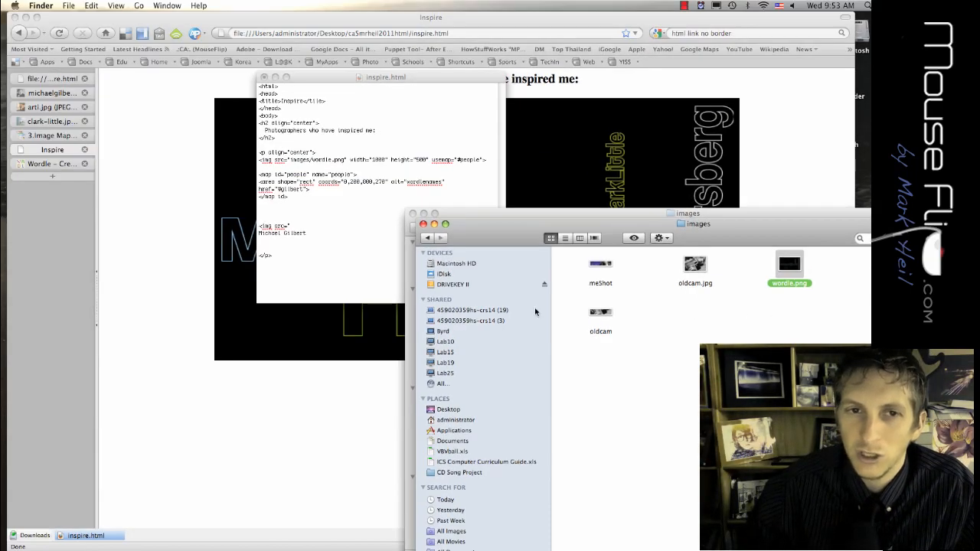
pyautogui.moveTo(336, 229)
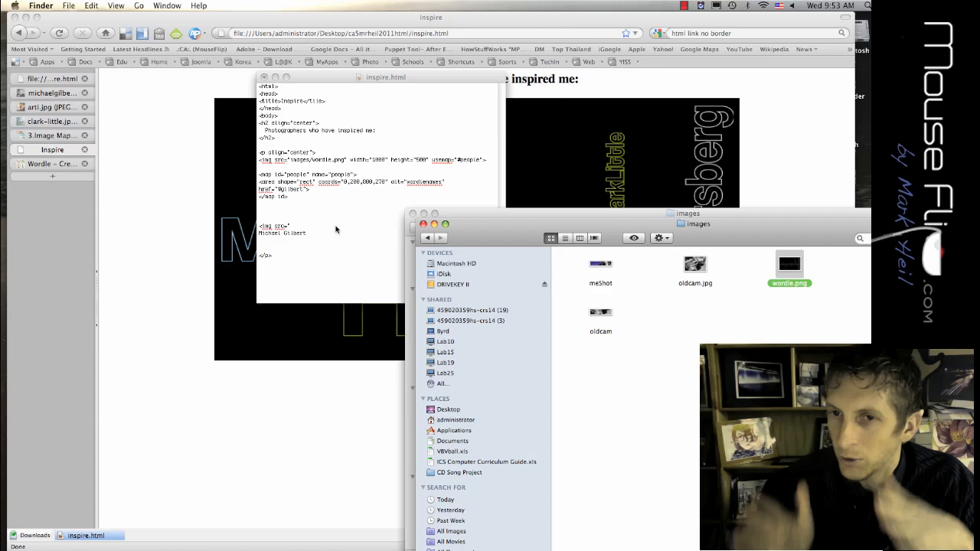
pyautogui.moveTo(187, 195)
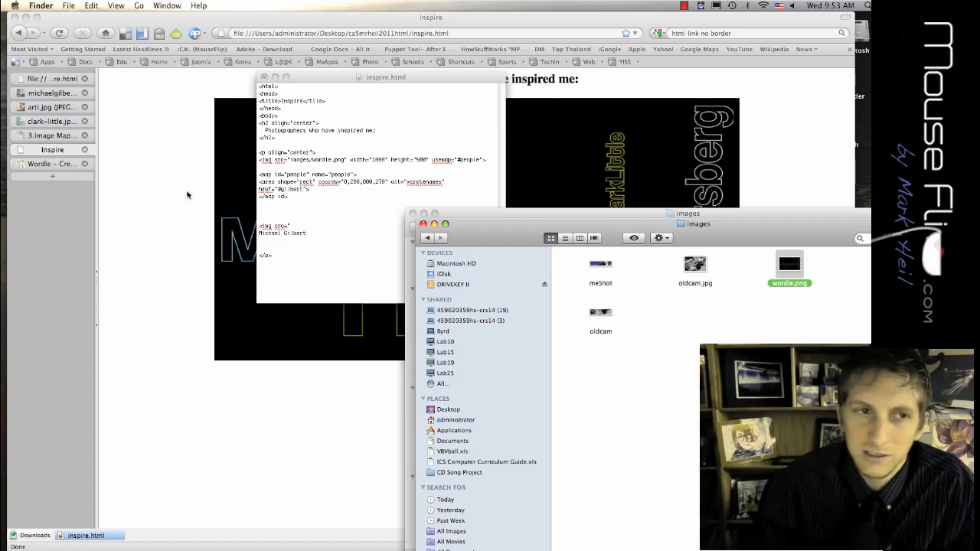
pyautogui.moveTo(48, 94)
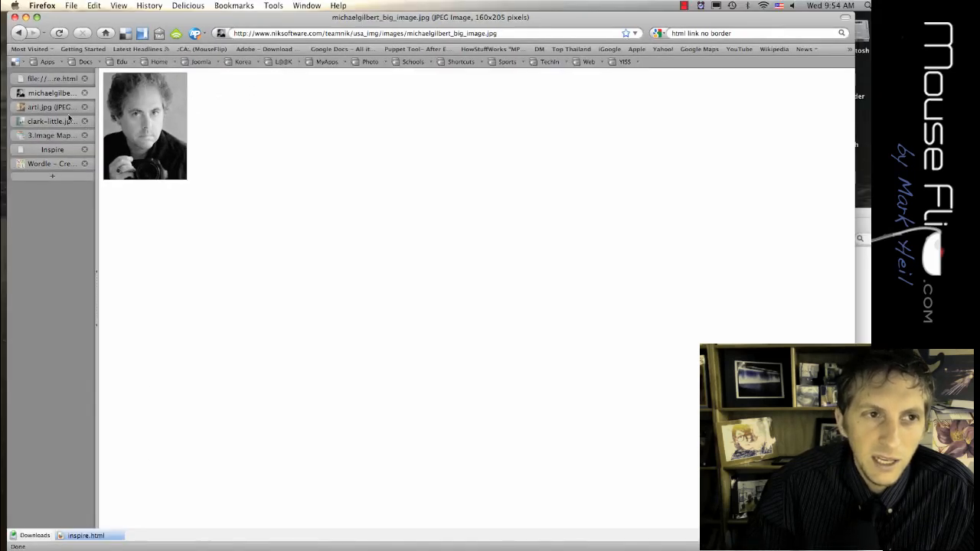
# Flip between the Clark Little and Michael Gilbert photos, then the clark-little.jpg Google result.
pyautogui.click(49, 121)
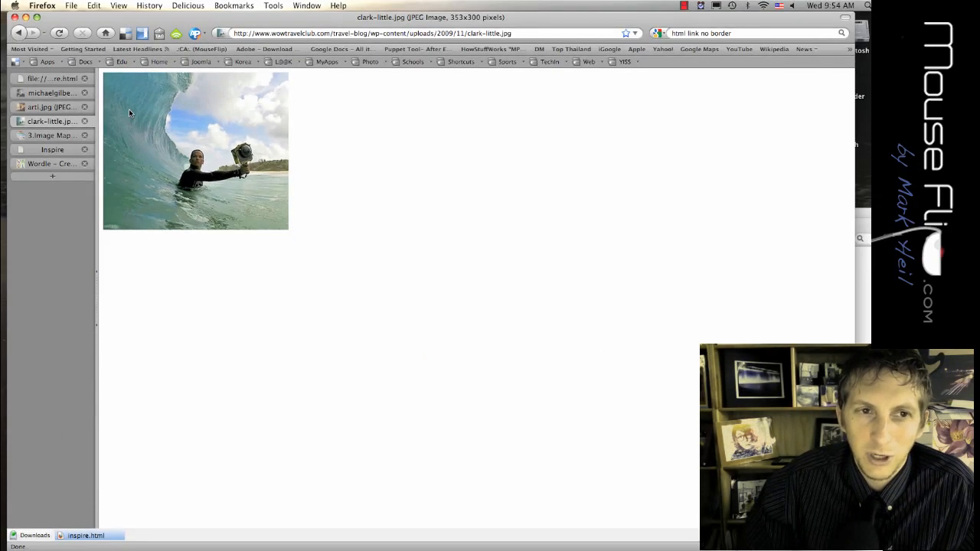
pyautogui.click(52, 93)
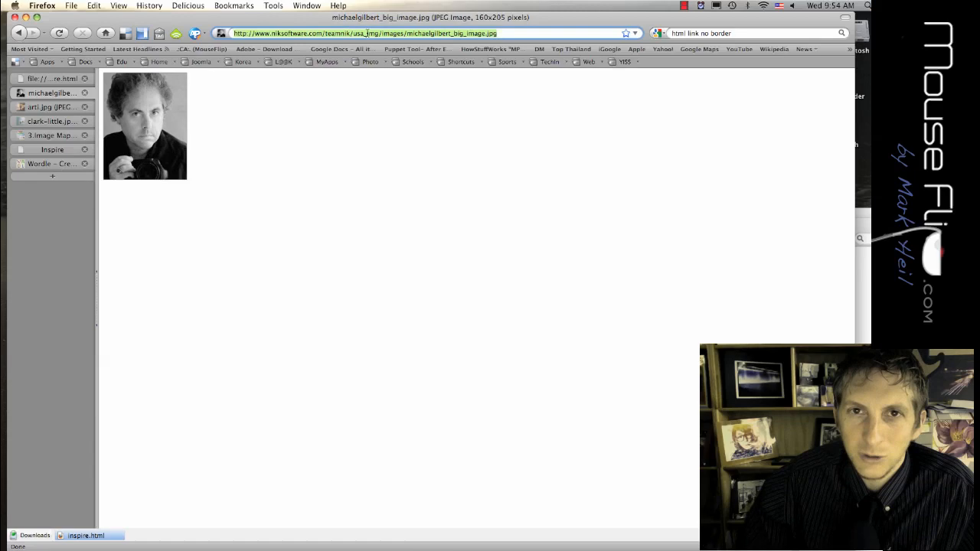
pyautogui.click(49, 121)
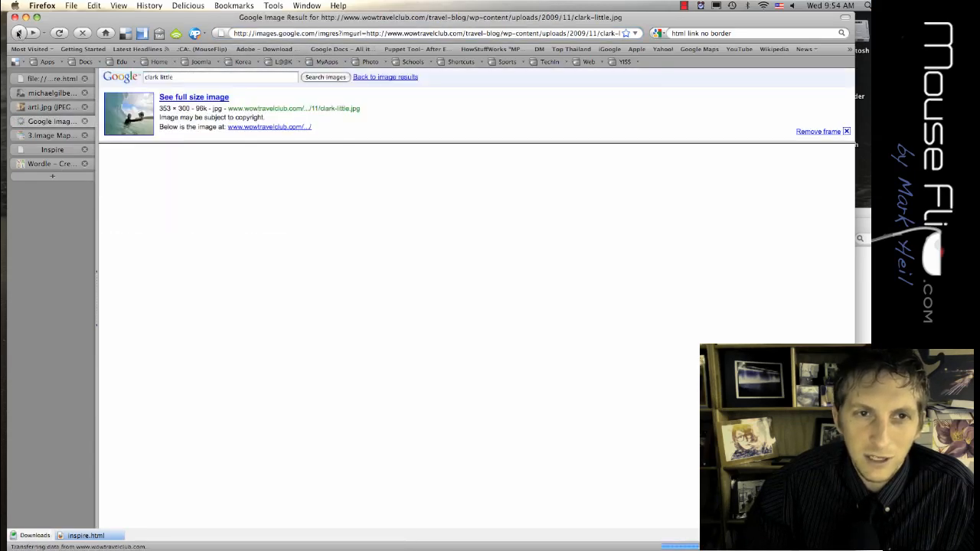
# View a Clark Little wave photo full size and return to the image search results.
pyautogui.click(386, 77)
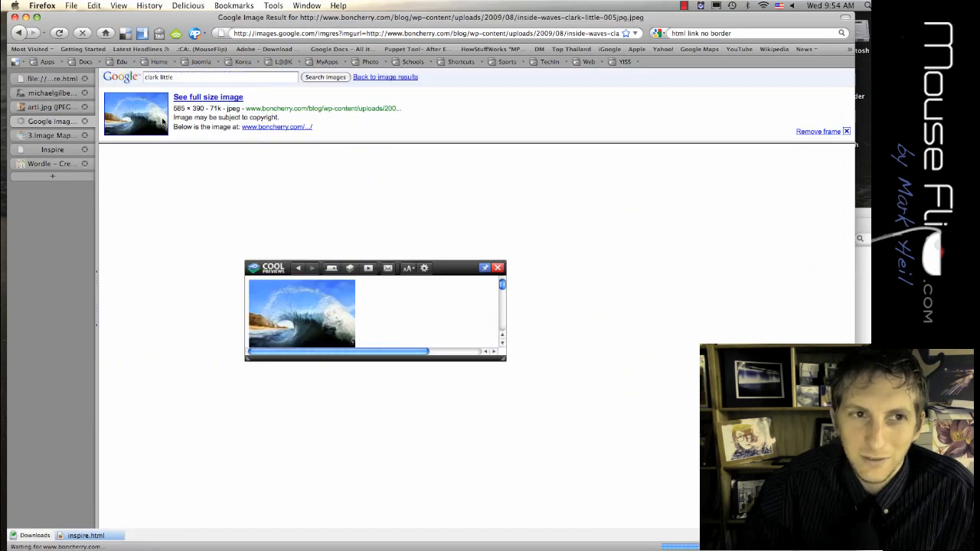
pyautogui.click(208, 96)
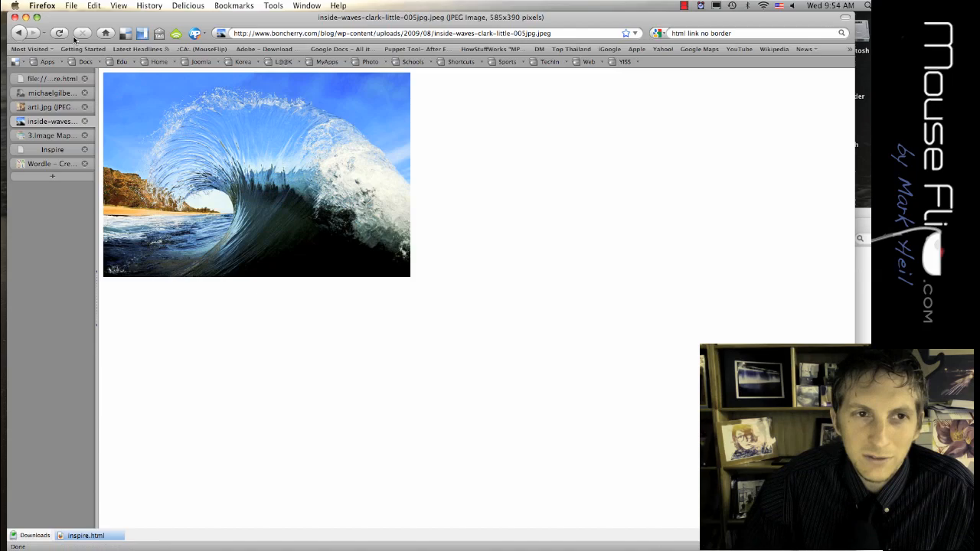
pyautogui.click(19, 34)
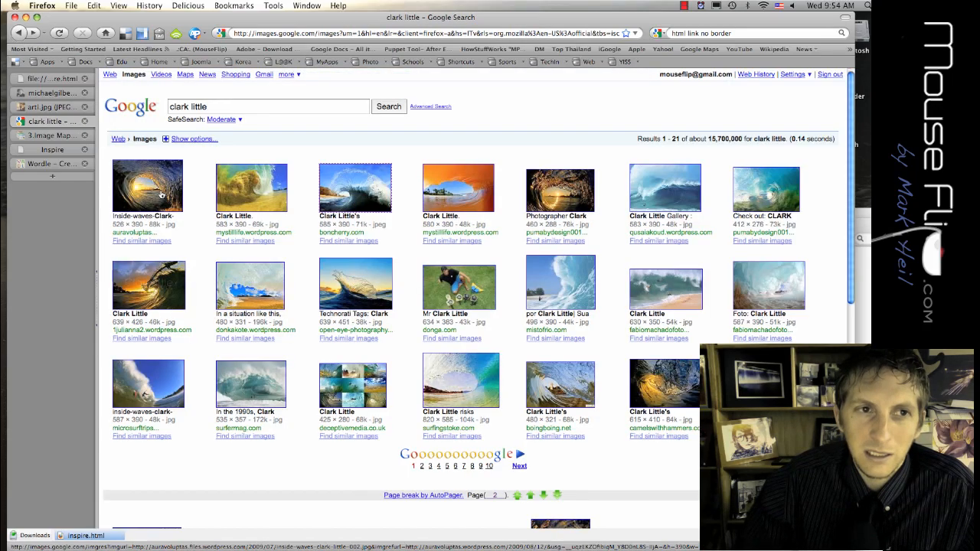
# Load the blog page of Clark Little's Amazing Waves Pictures from the inside-waves result.
pyautogui.click(355, 187)
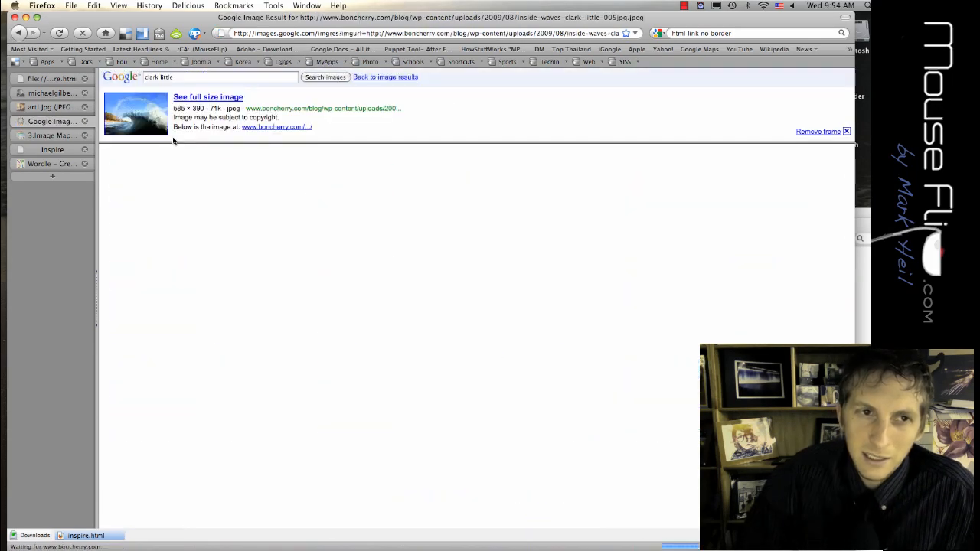
pyautogui.click(208, 96)
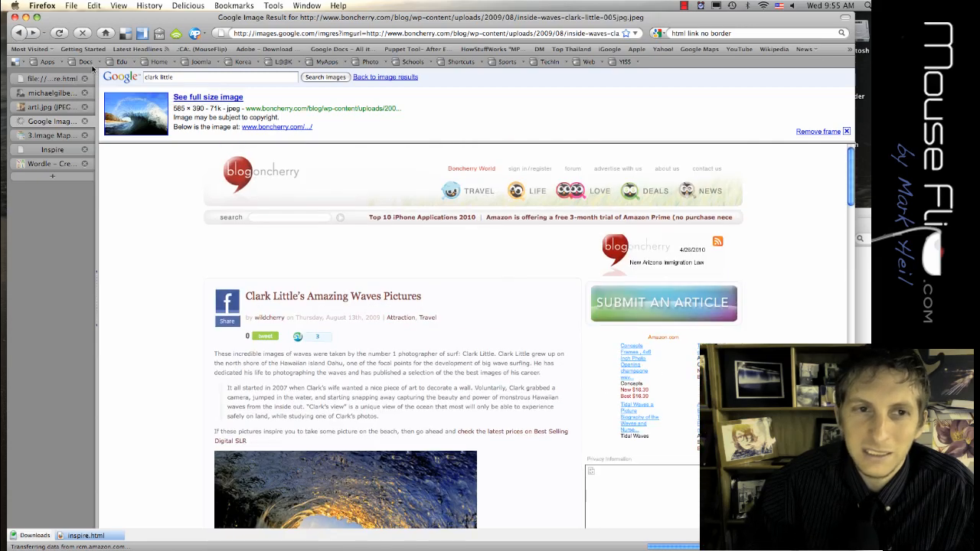
pyautogui.click(386, 77)
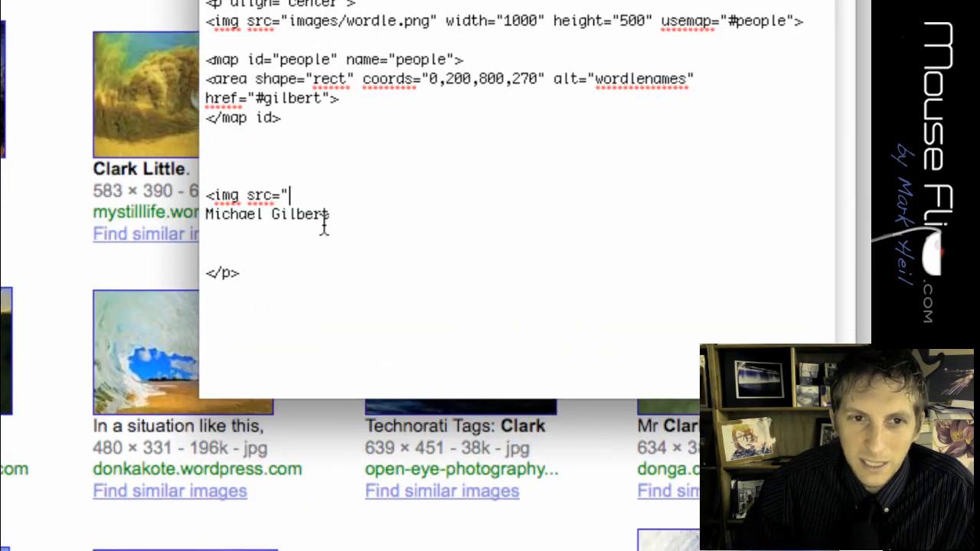
pyautogui.write('http://www.niksoftware.com/teamnik/usa_img/images/michaelgilbert_big_image.jpg')
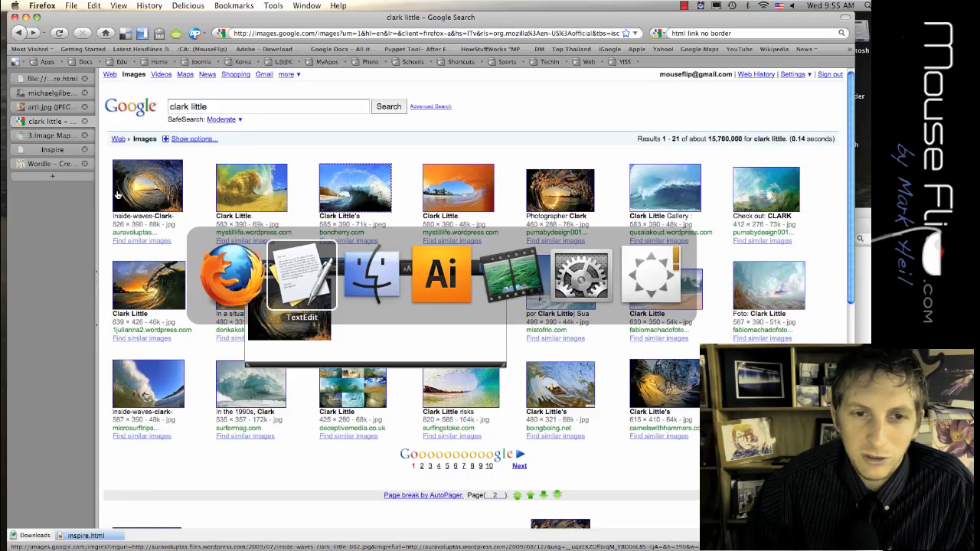
pyautogui.click(300, 276)
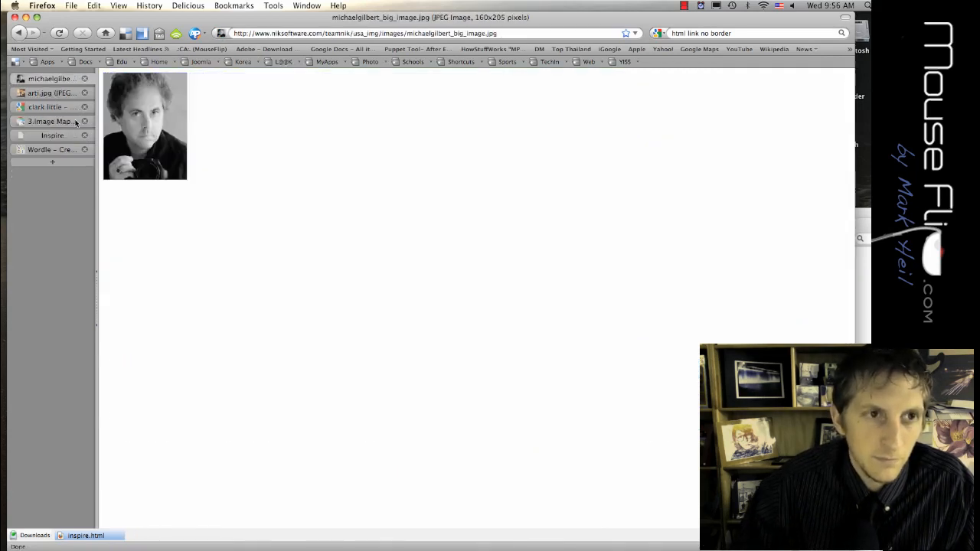
pyautogui.click(52, 135)
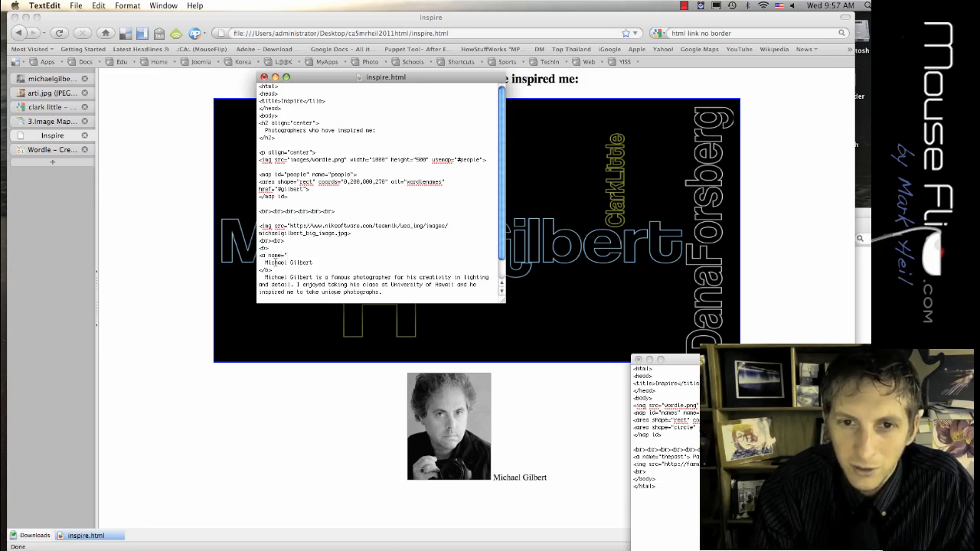
pyautogui.write('gilbert">')
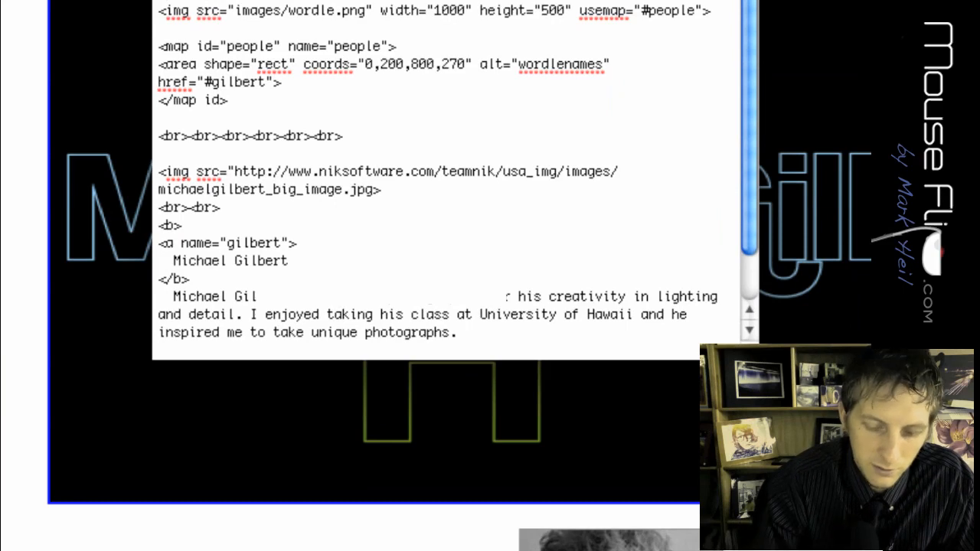
pyautogui.scroll(-3)
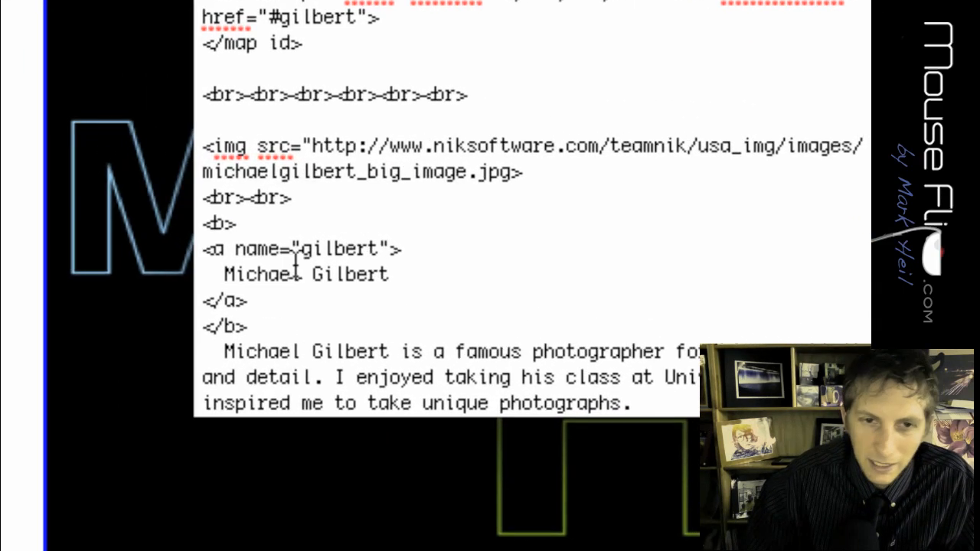
pyautogui.scroll(3)
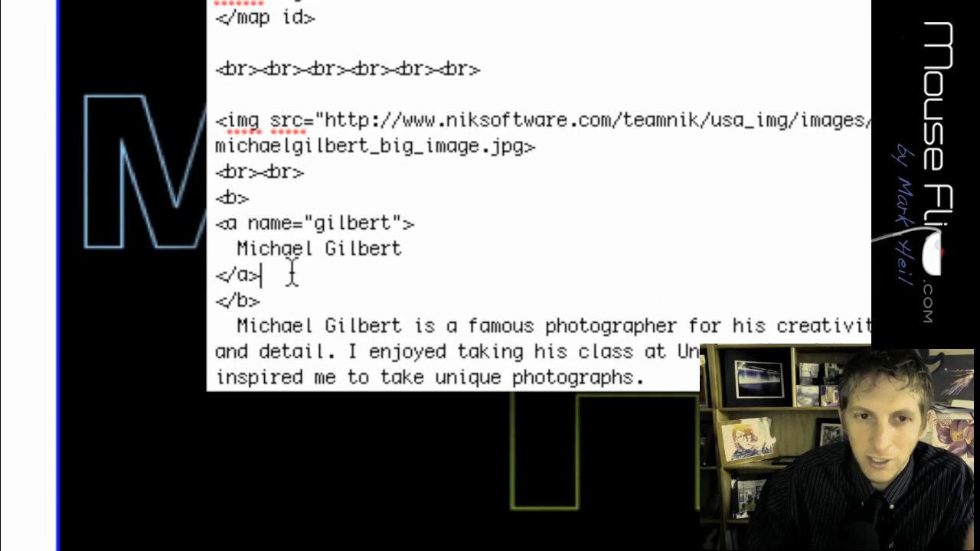
pyautogui.scroll(3)
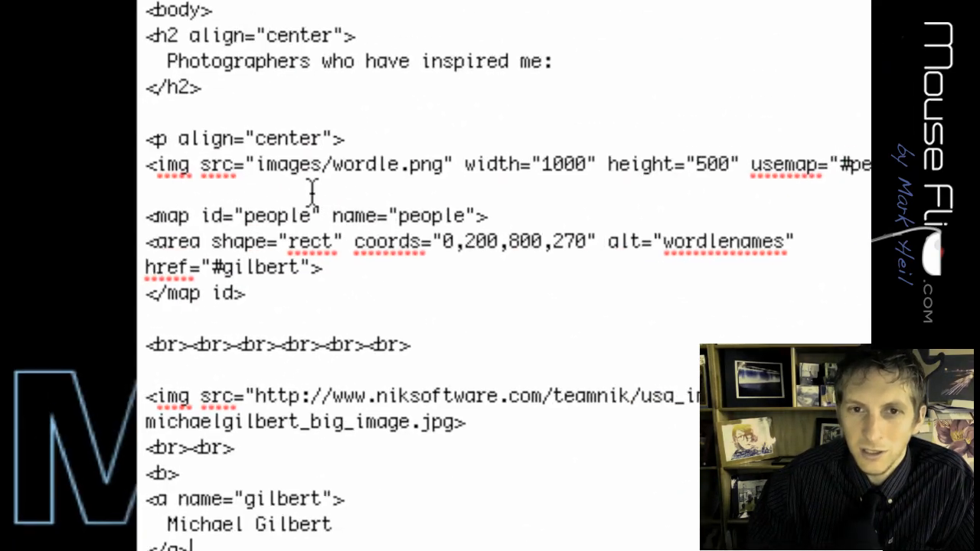
pyautogui.scroll(-3)
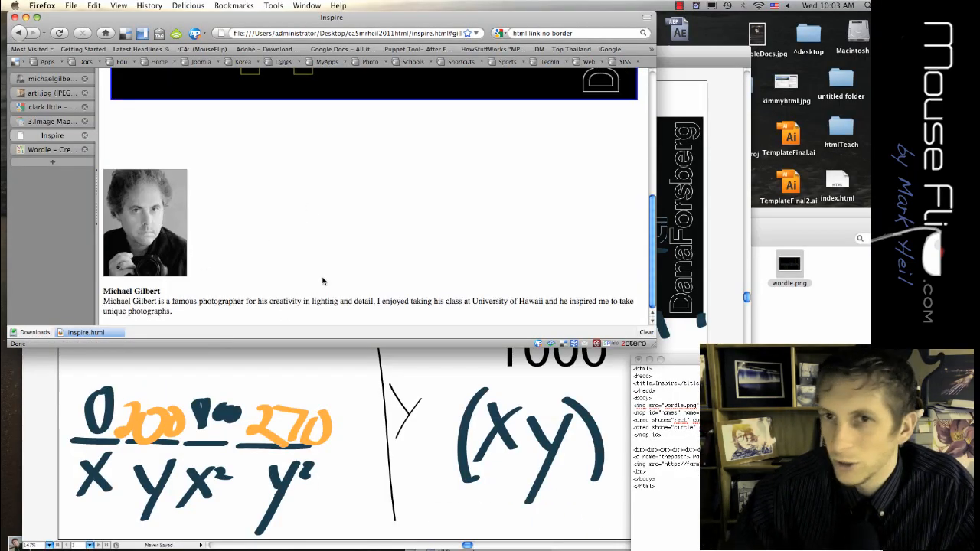
# Follow the MichaelGilbert area of the Wordle so inspire.html jumps to #gilbert.
pyautogui.scroll(3)
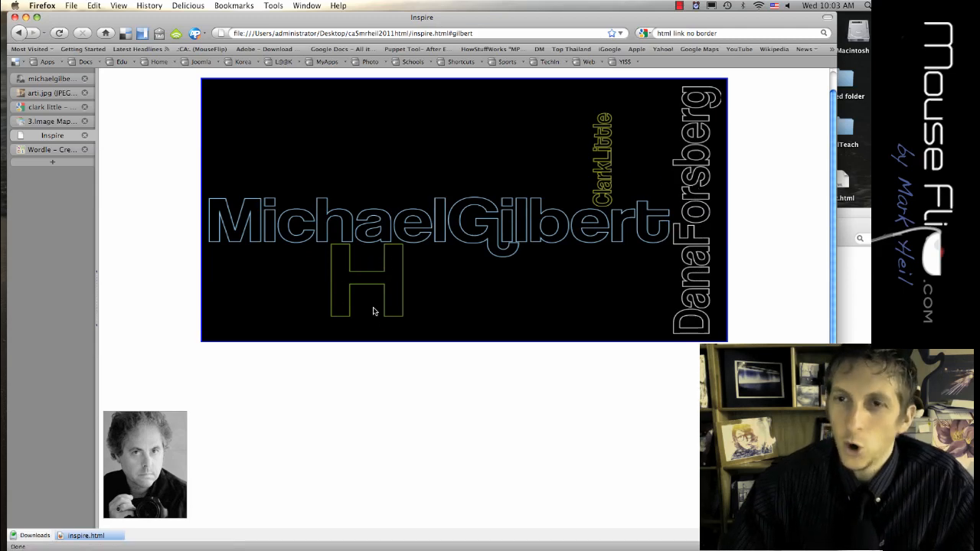
pyautogui.moveTo(357, 280)
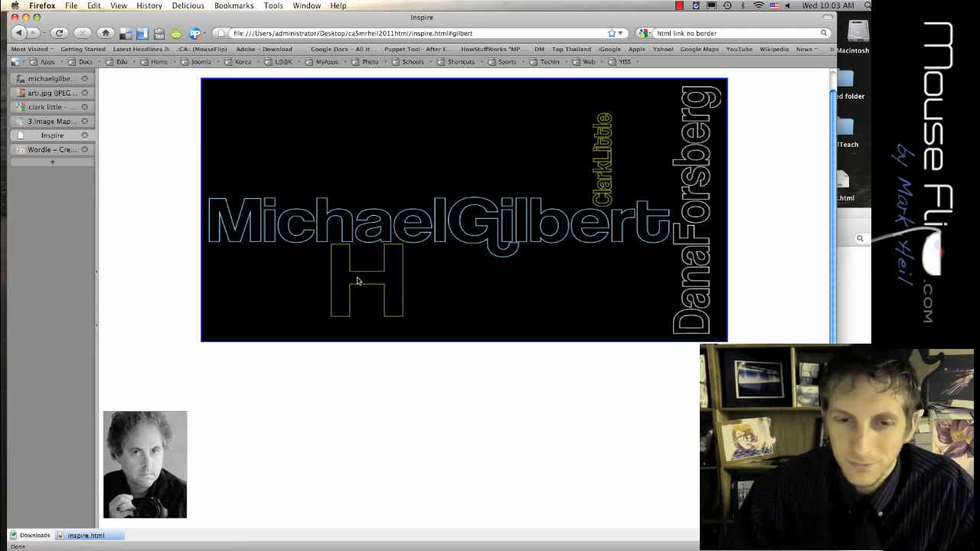
pyautogui.moveTo(343, 263)
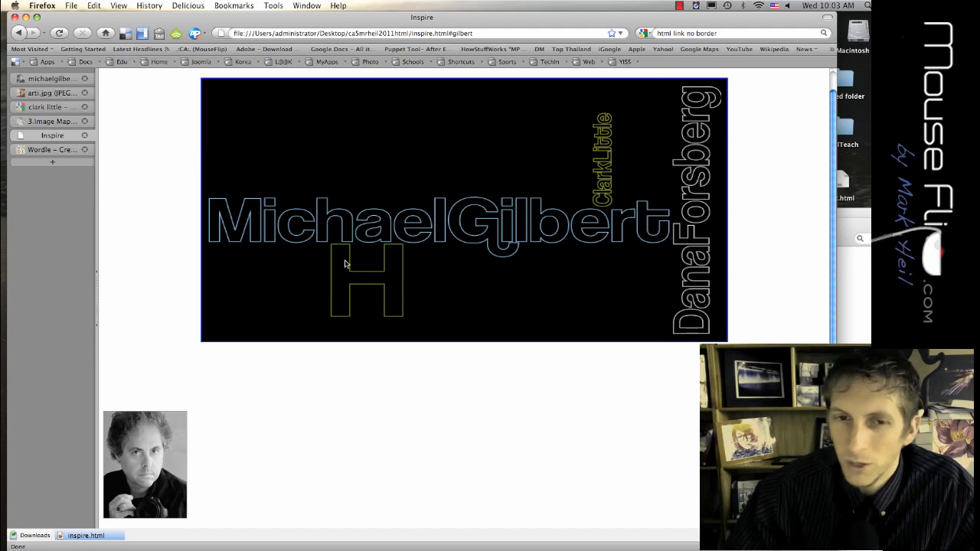
pyautogui.moveTo(408, 282)
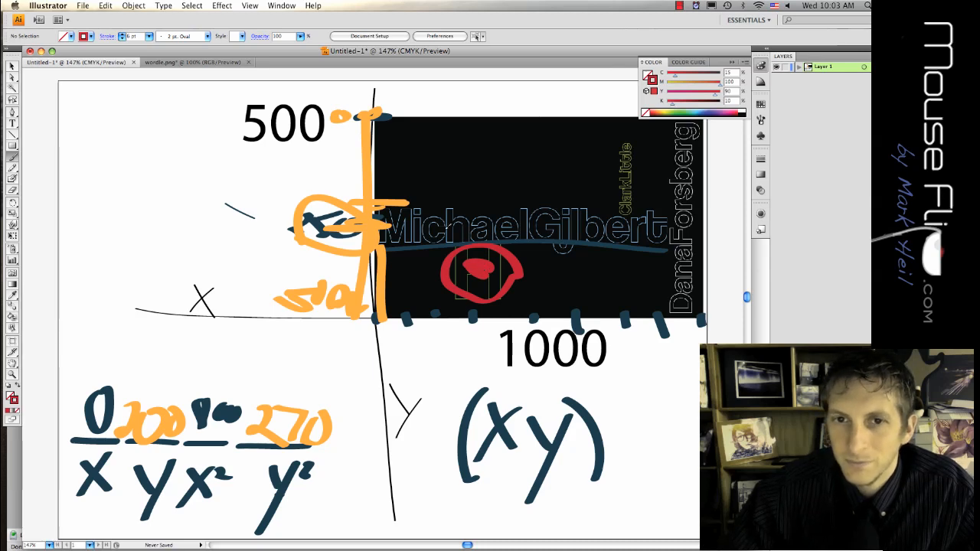
# Circle the Wordle image's top-right and bottom-left corners in red.
pyautogui.moveTo(410, 115); pyautogui.dragTo(429, 110)
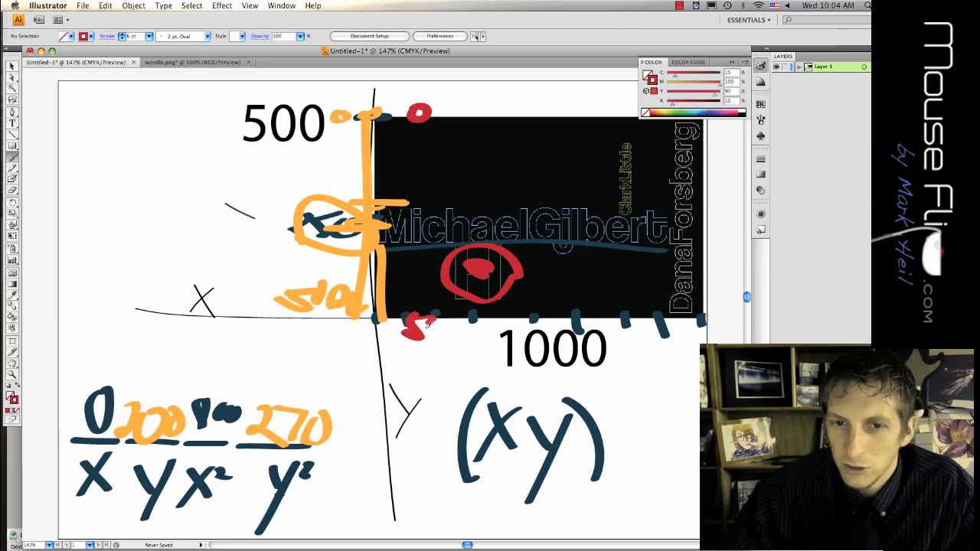
pyautogui.moveTo(406, 329); pyautogui.dragTo(444, 329)
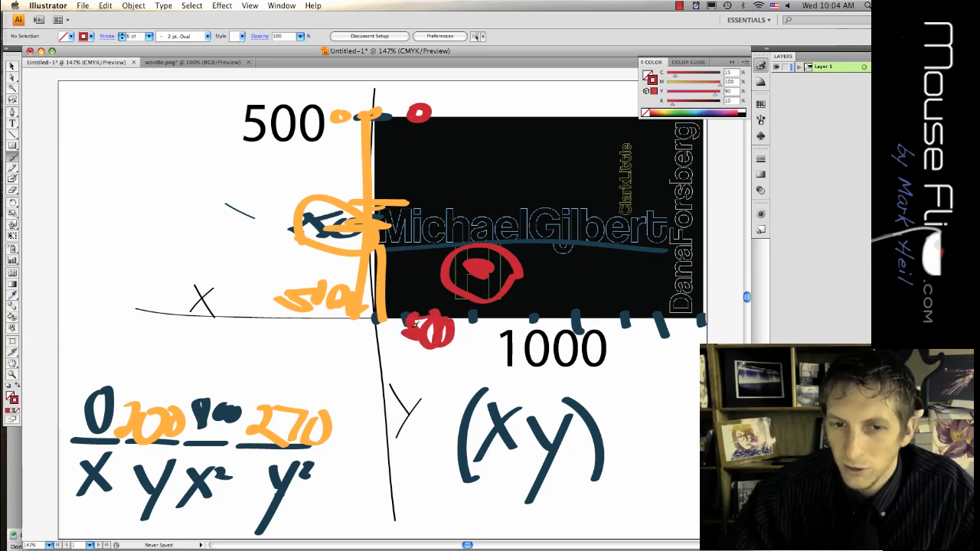
# Draw a red line under the x label and write an x beneath it.
pyautogui.moveTo(100, 335); pyautogui.dragTo(227, 337)
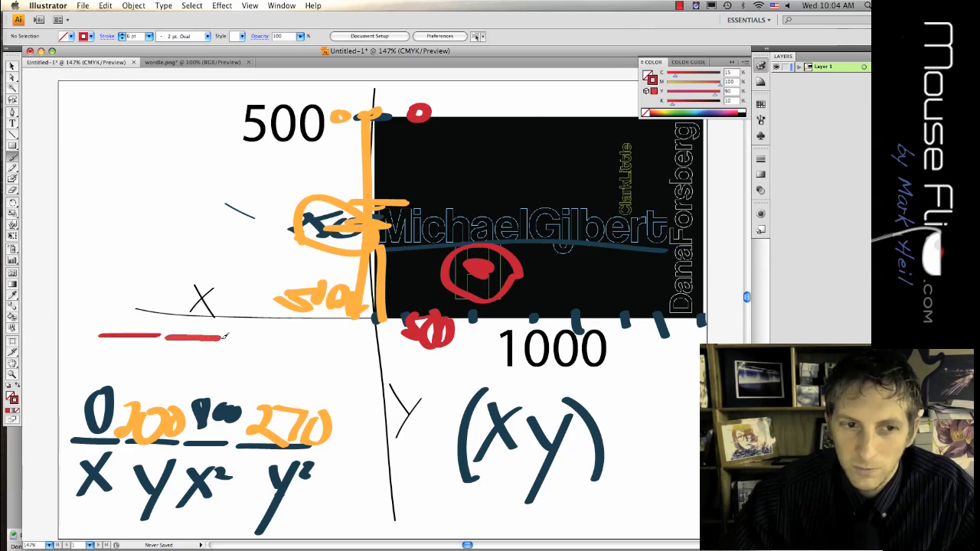
pyautogui.moveTo(222, 340); pyautogui.dragTo(287, 340)
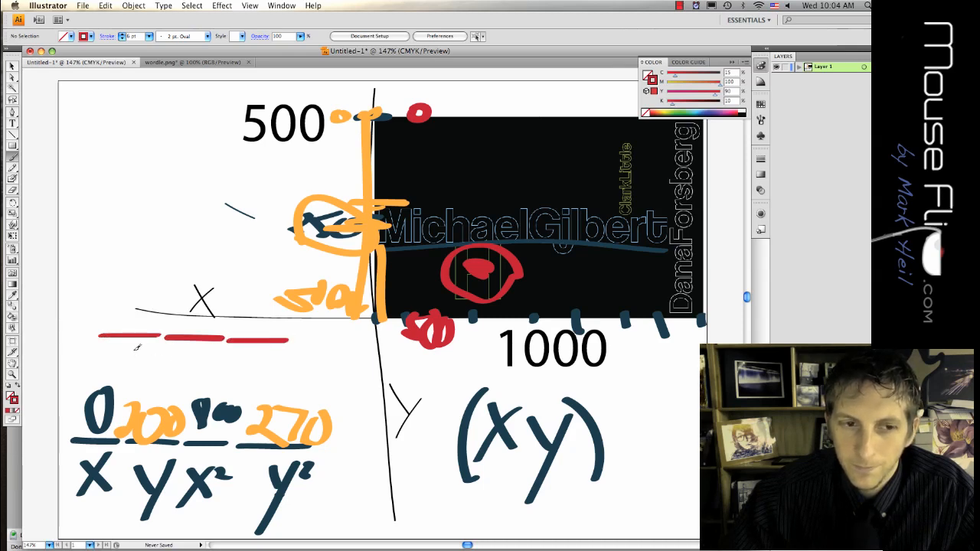
pyautogui.moveTo(107, 350); pyautogui.dragTo(150, 383)
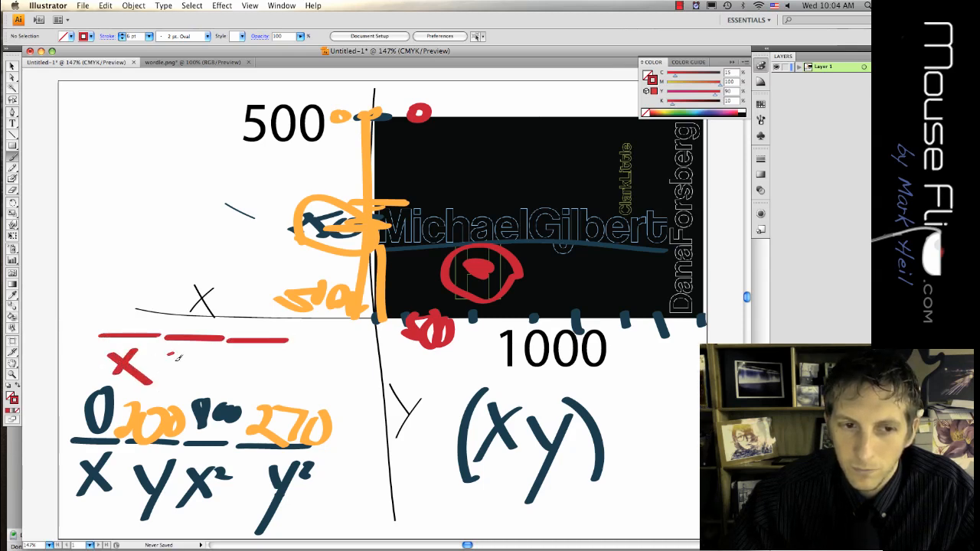
pyautogui.moveTo(165, 352); pyautogui.dragTo(187, 390)
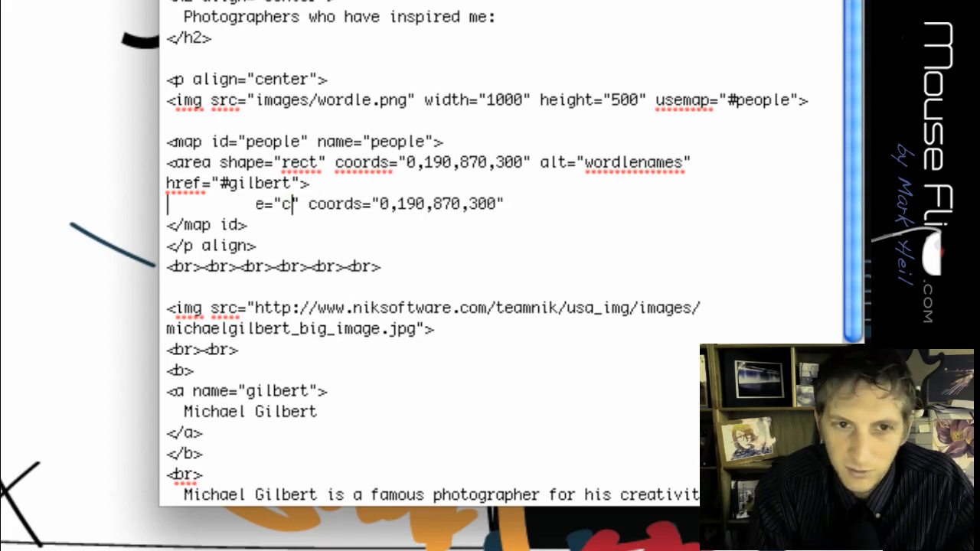
# Make the second area shape="circle" with coords 400,400,1… and href index.html.
pyautogui.write('ircle')
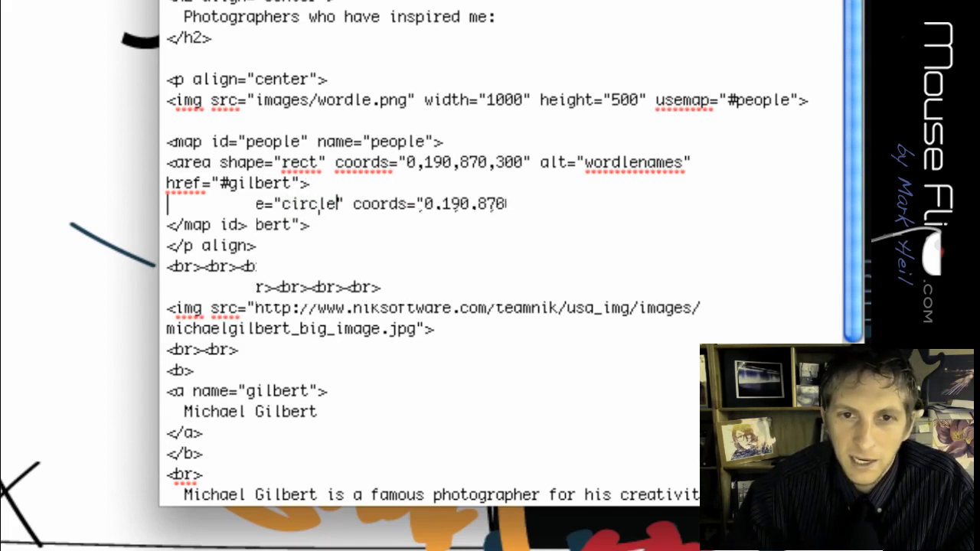
pyautogui.doubleClick(459, 204)
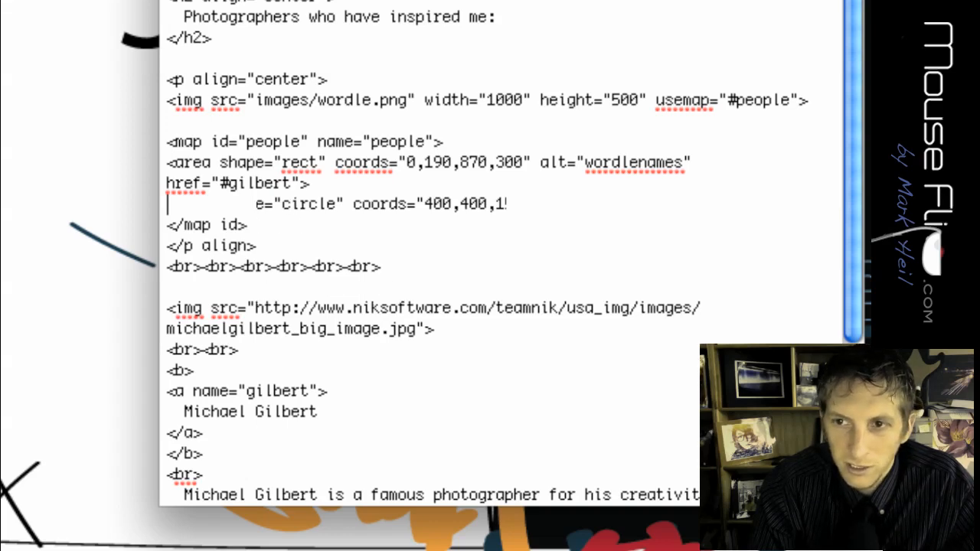
pyautogui.write('x.ht">')
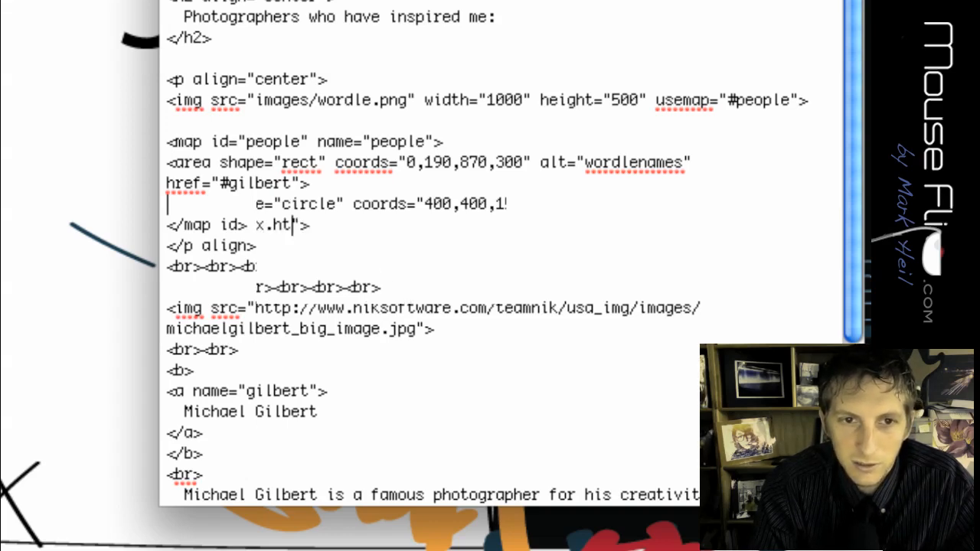